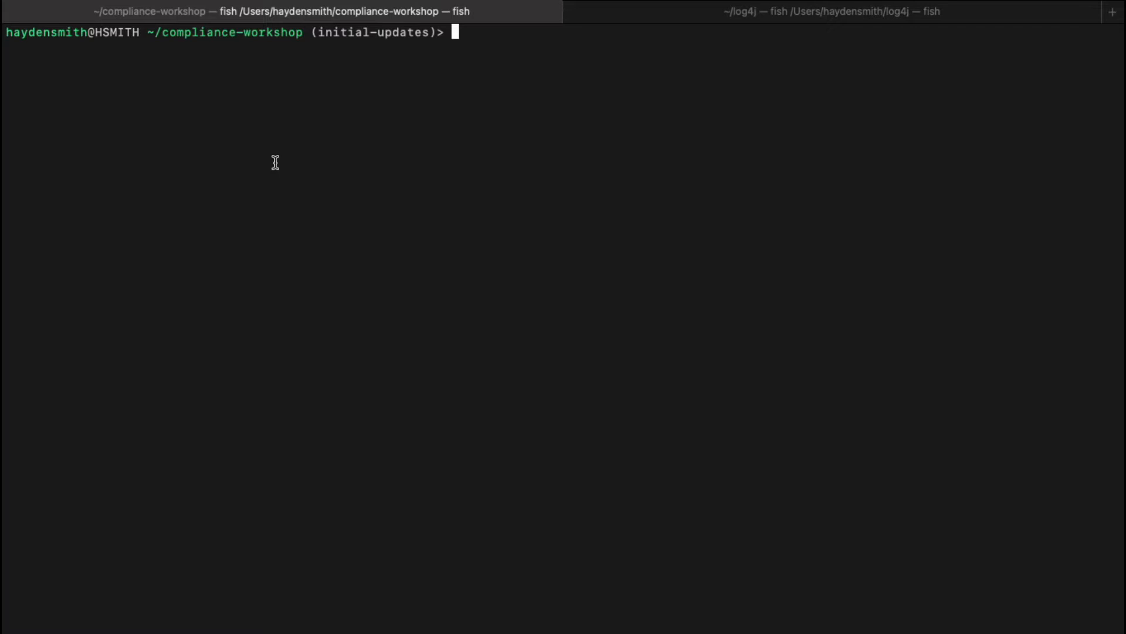
# - Enter 'anchorectl image content docker.io/dnurmi/testrepo:jarjar java | grep log4' at the fish prompt
pyautogui.write('anchorectl image content mage content docker.io/dnurmi/testrepo:jarjar java | grep log4')
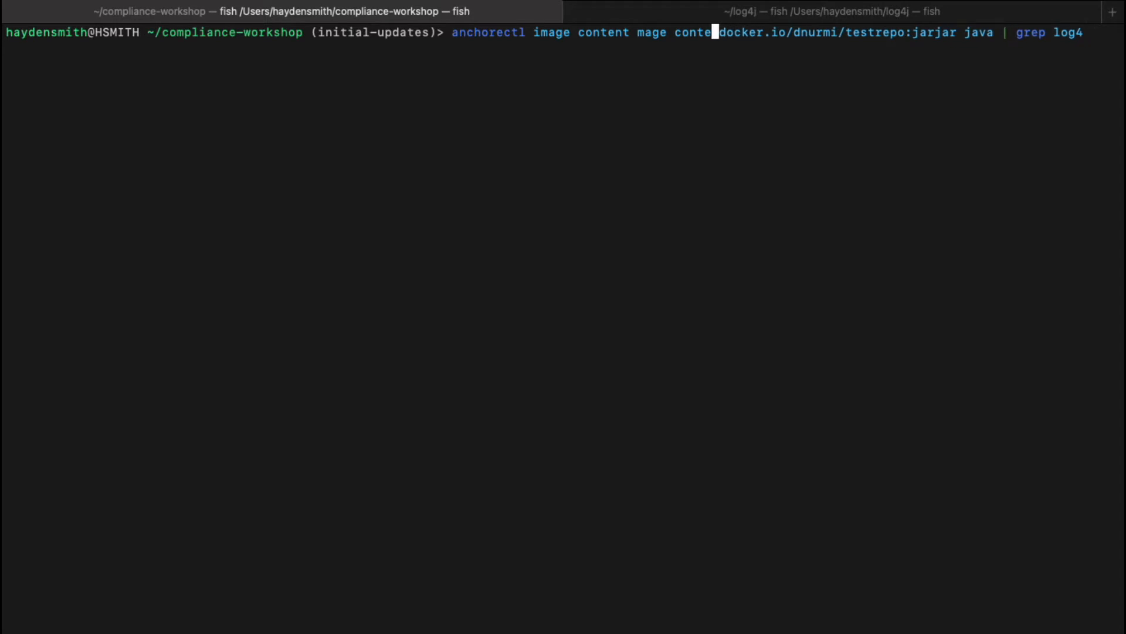
# - Run the log4j package listing, then start a jarjar vuln lookup filtered for GHSA-jfh8-c2jp-5v3q
pyautogui.press('Return')
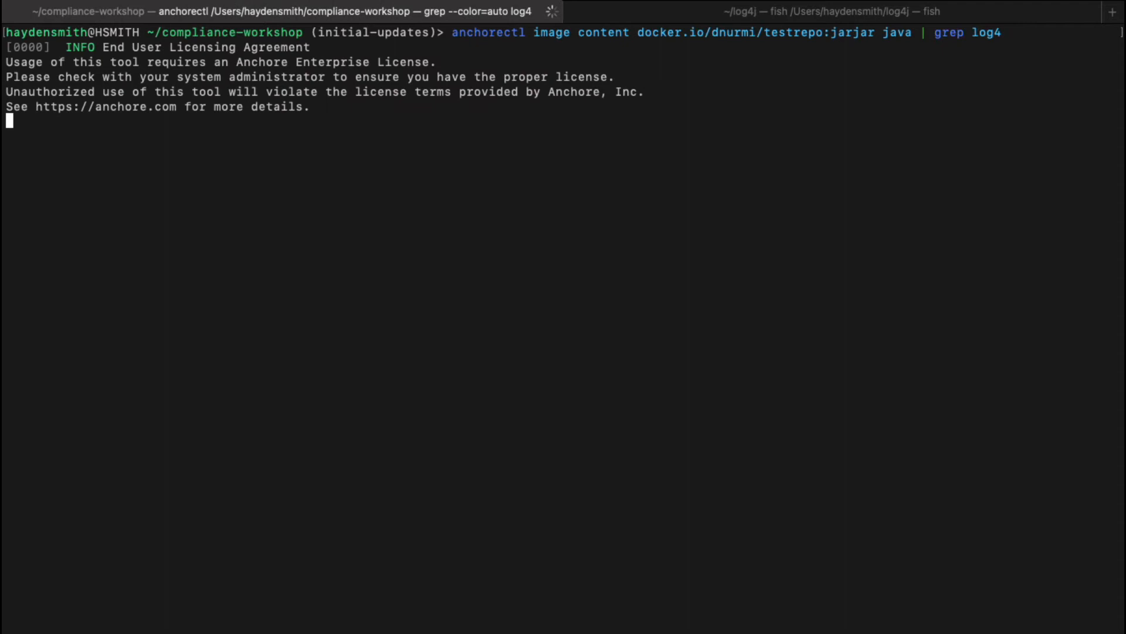
pyautogui.press('Return')
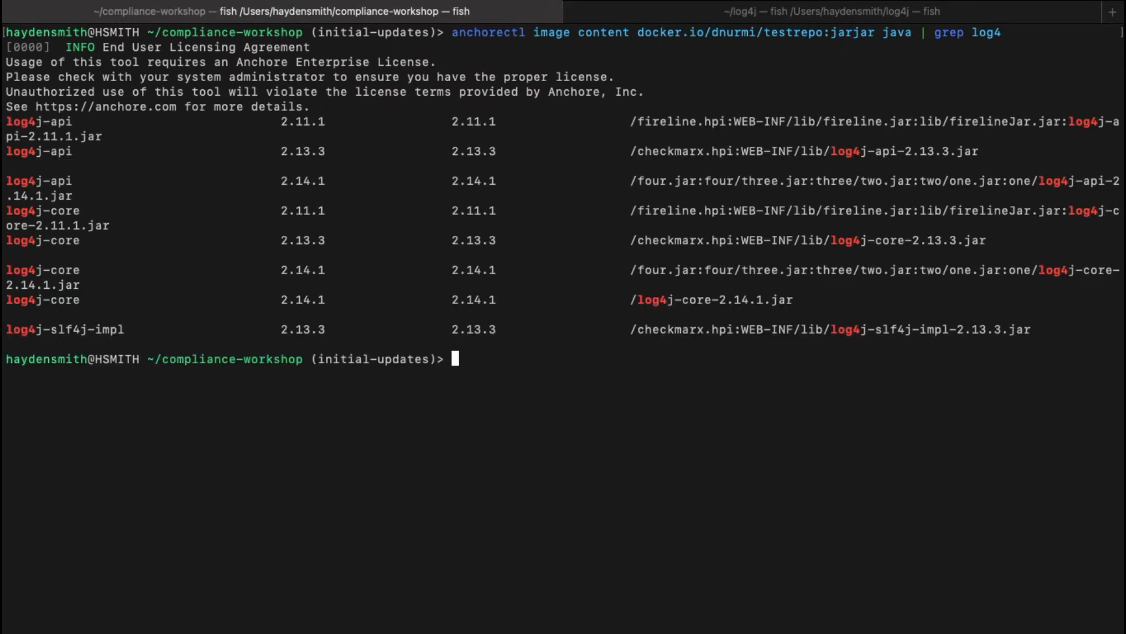
pyautogui.write('anchorectl image vuln docker.io/dnurmi/testrepo:jarjar all | grep GHSA-jfh8-c2jp-5v3q')
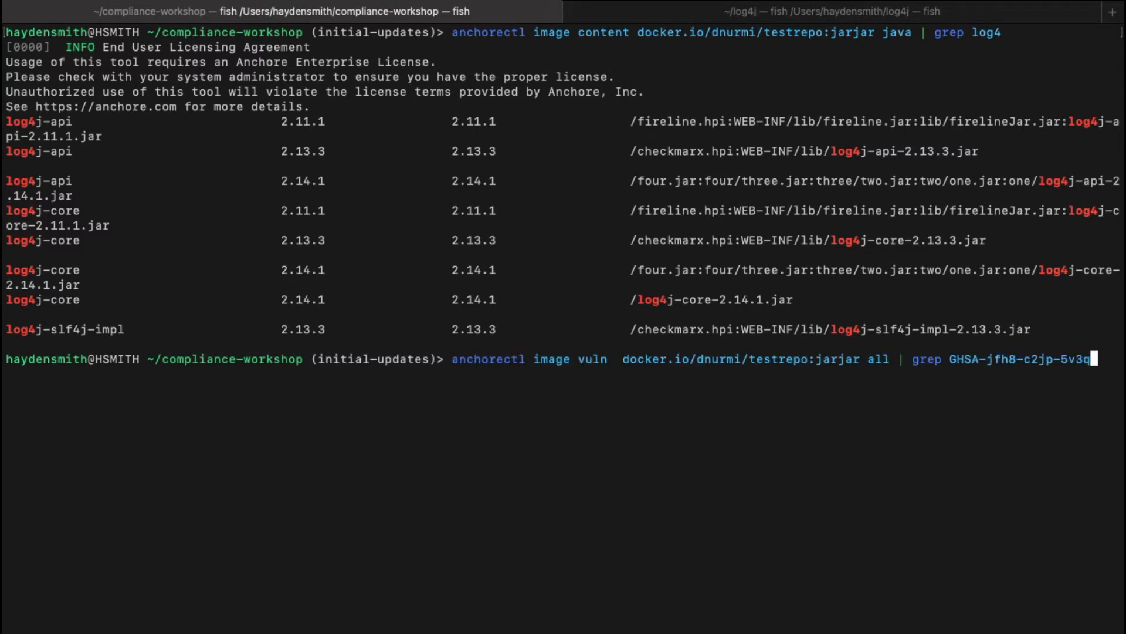
# - Filter the jarjar vulnerability listing for CVE-2021-44228 to show its Critical log4j matches
pyautogui.write('CVE-2021-44228')
pyautogui.write('anchorectl image vuln  docker.io/dnurmi/testrepo:jarjar all | grep CVE-2021-45105')
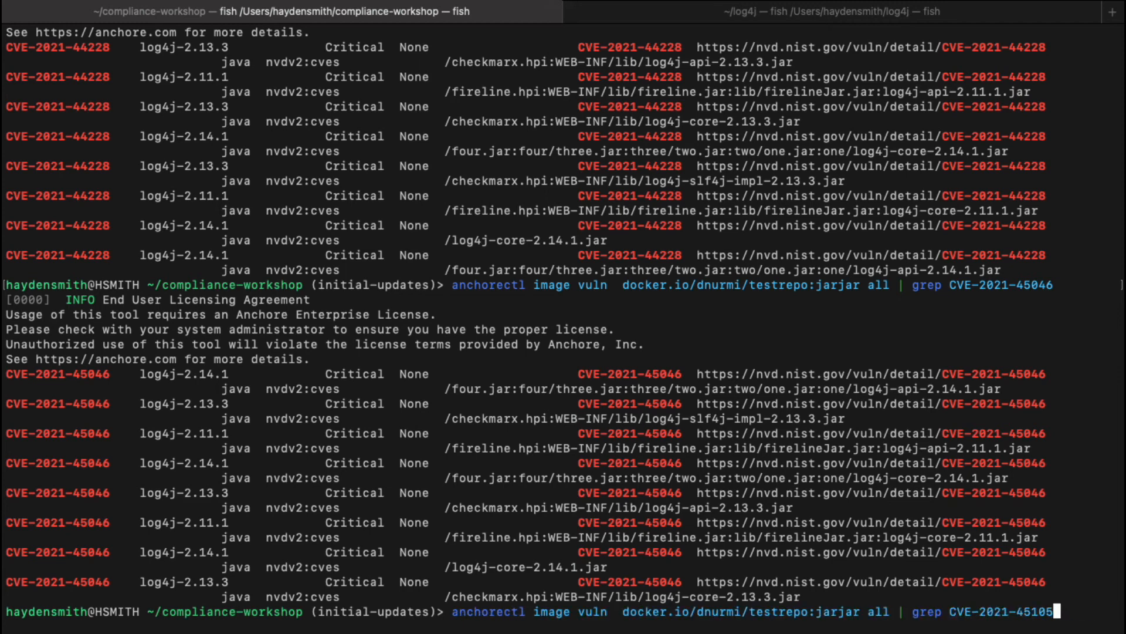
# - Run the CVE-2021-45105 lookup, listing High-severity log4j matches fixed in 2.17.0
pyautogui.press('Return')
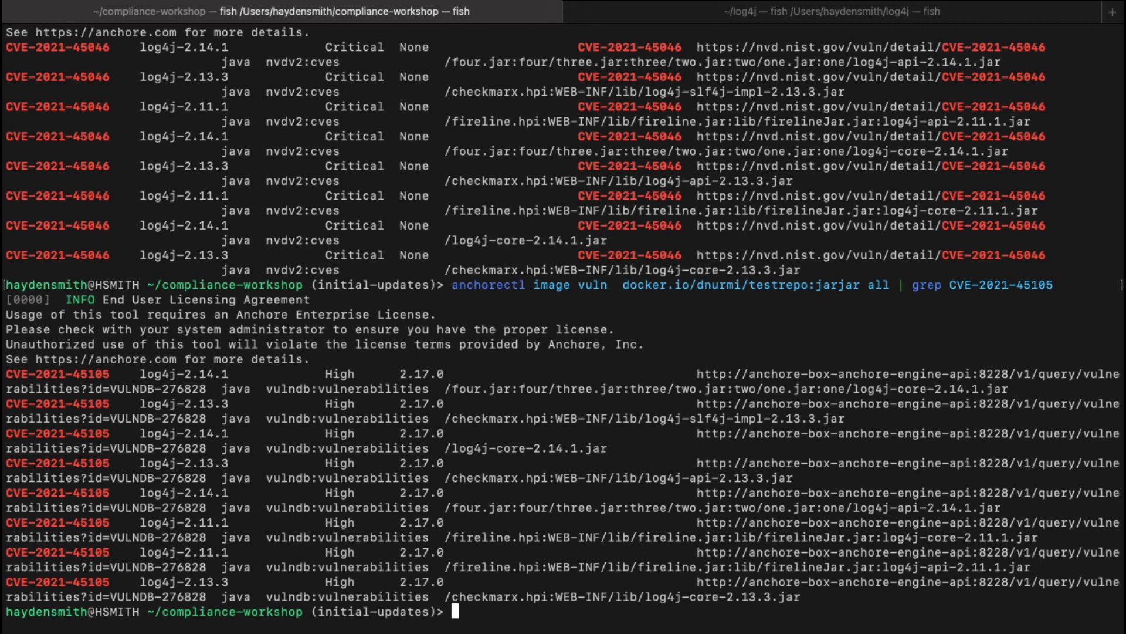